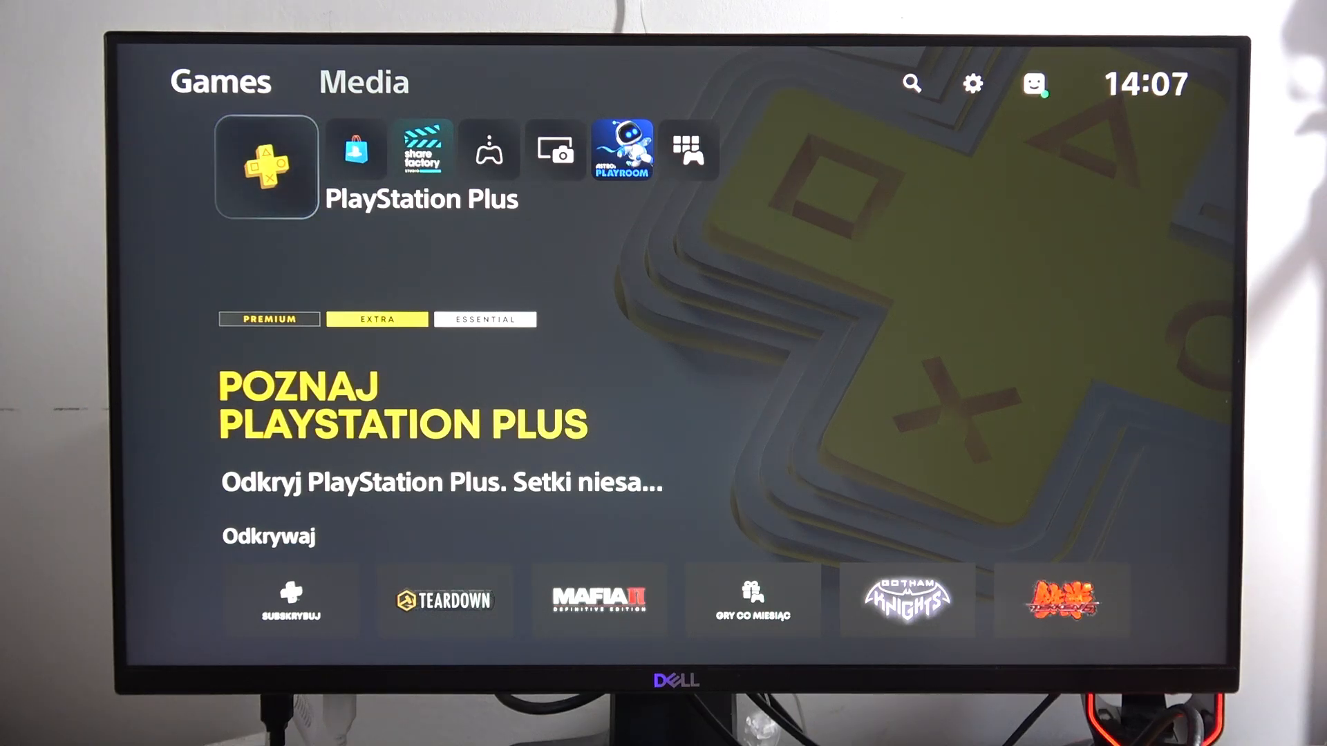
mouse_move(972, 83)
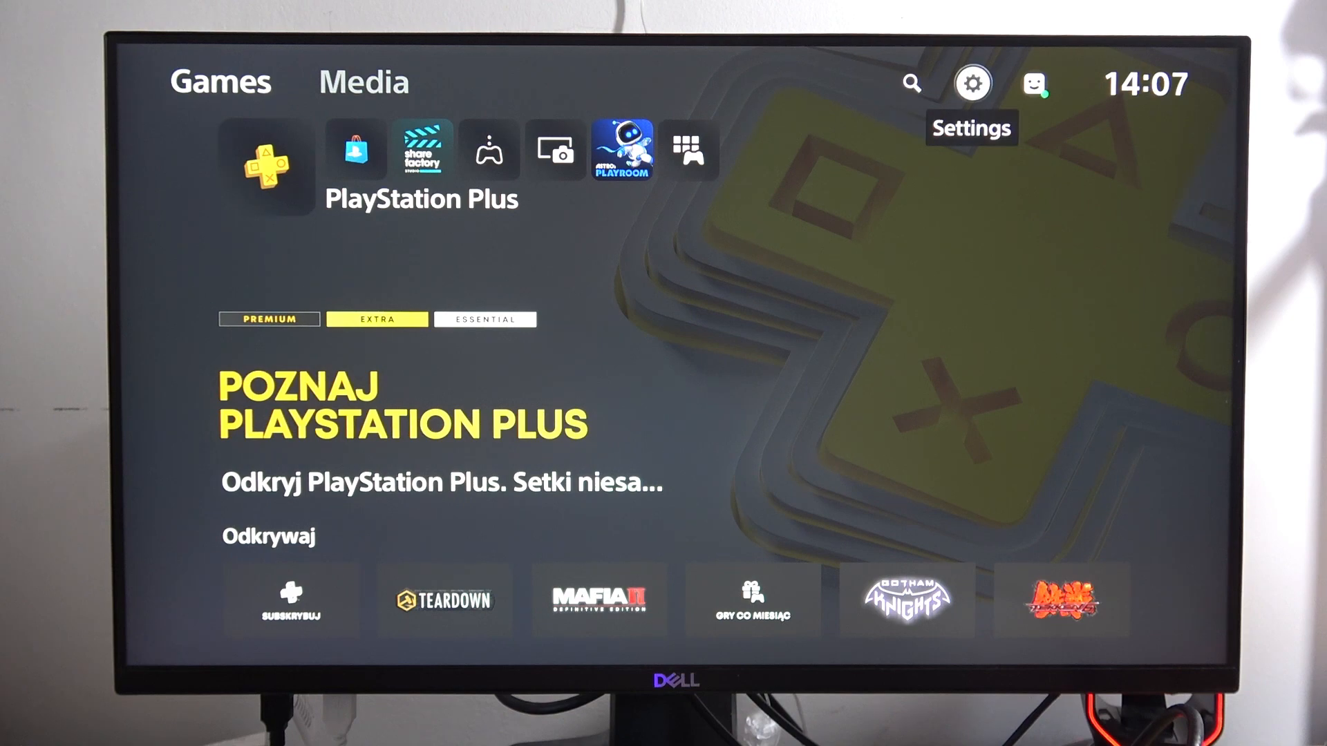
Reach the account Security settings listing mobile number, security question, password and 2-step verification.
click(971, 81)
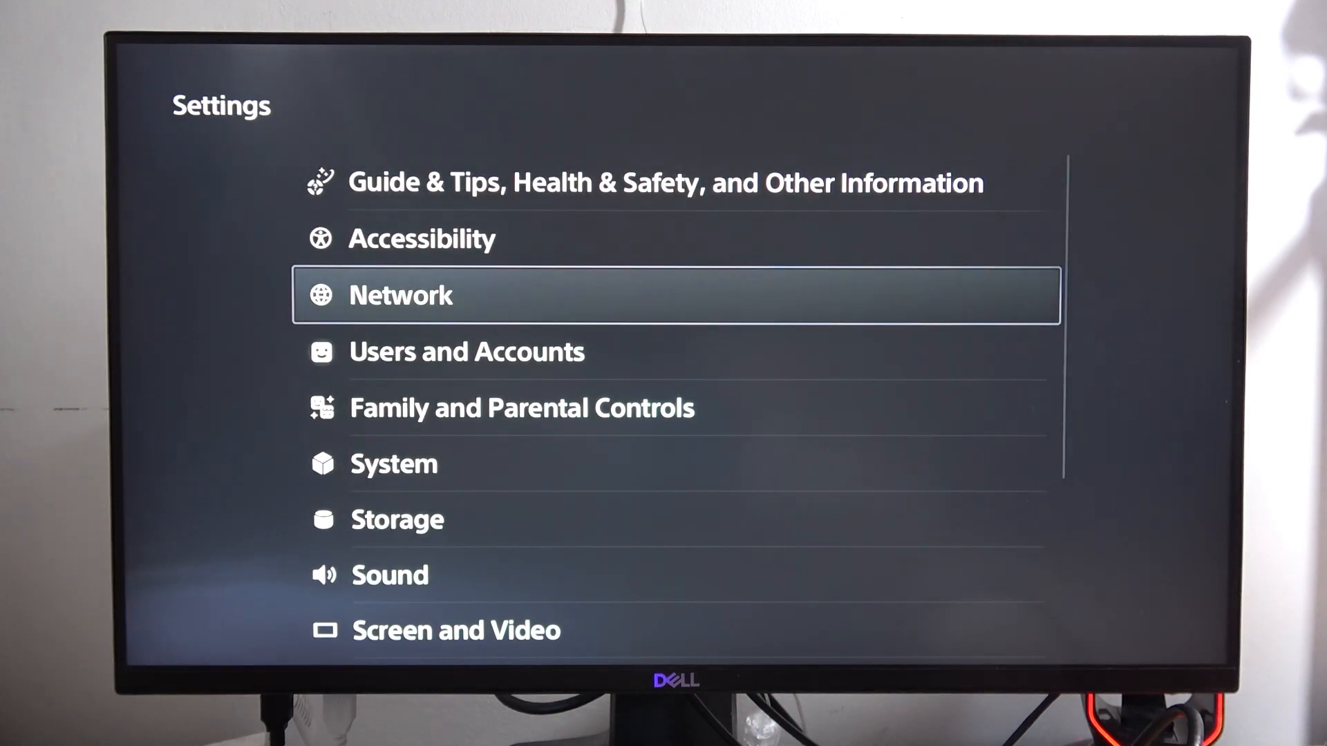
key(Up)
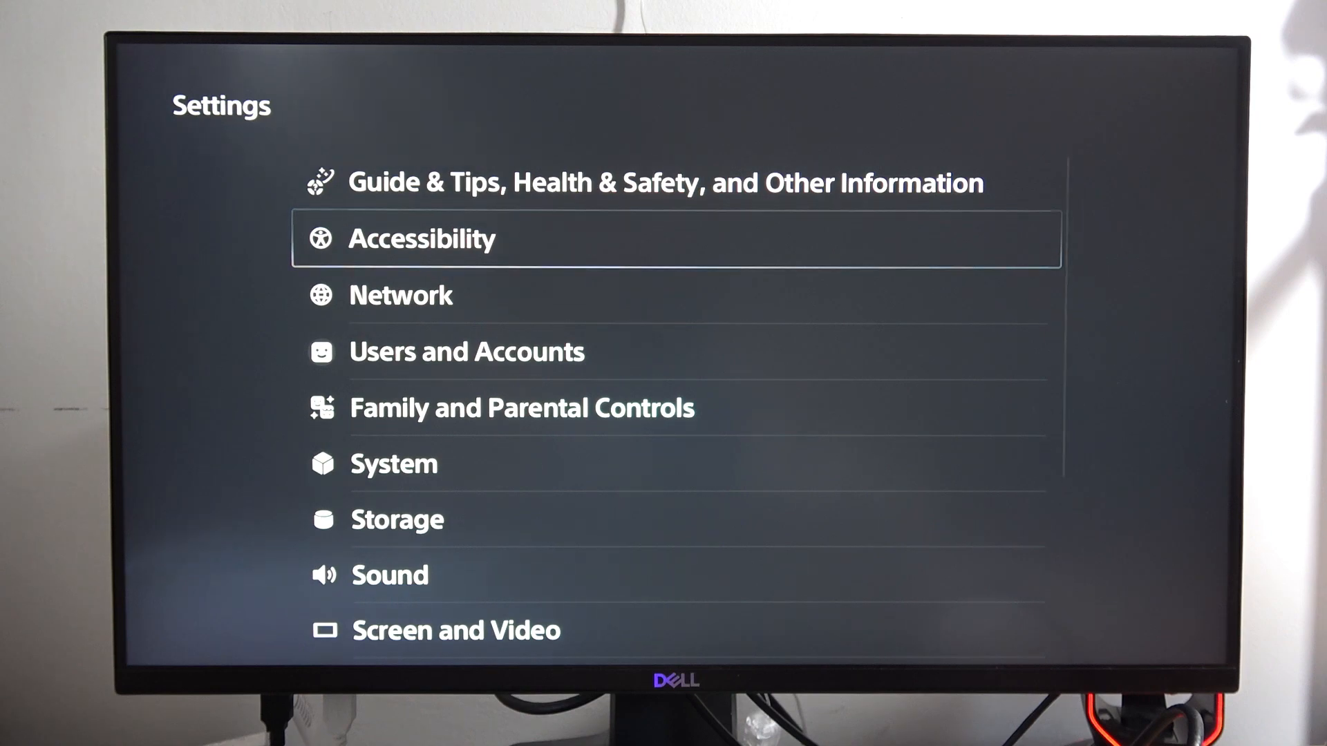
key(Down)
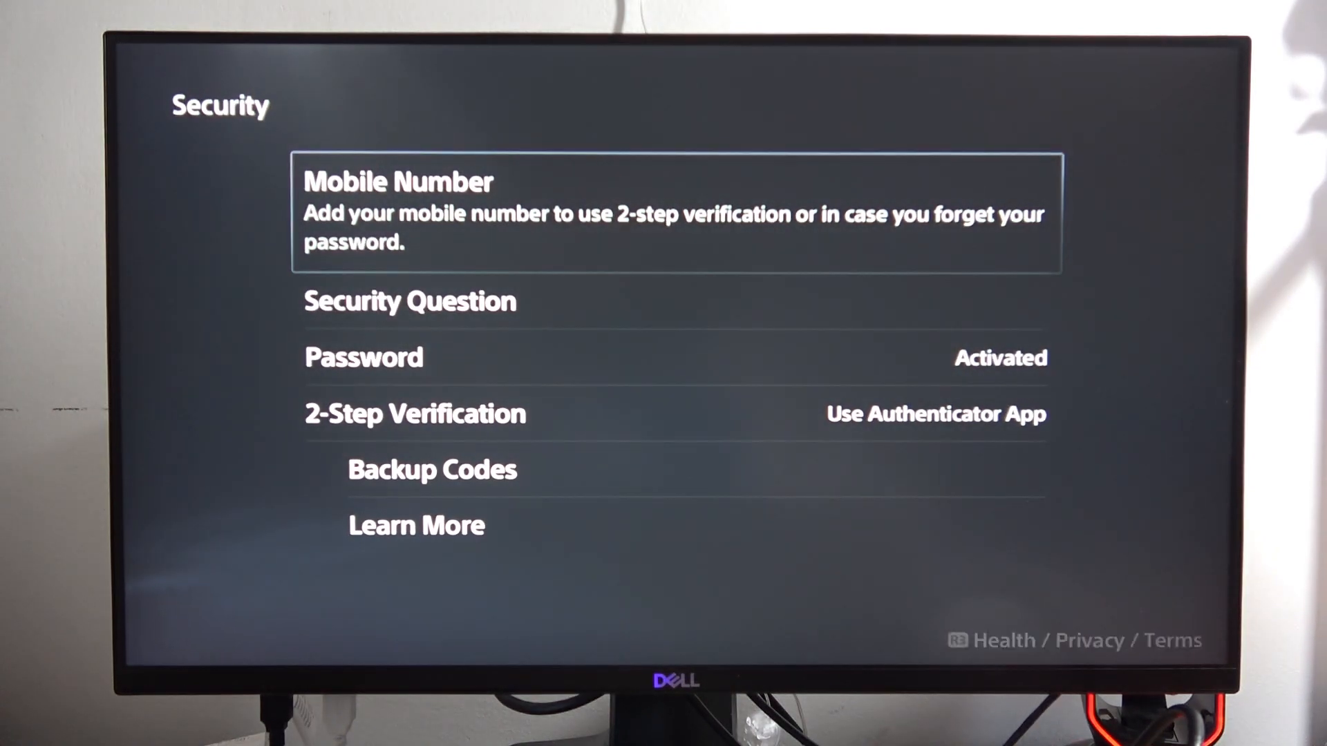
Set the 2-step verification status to Disabled, then begin setting it up again.
key(Down)
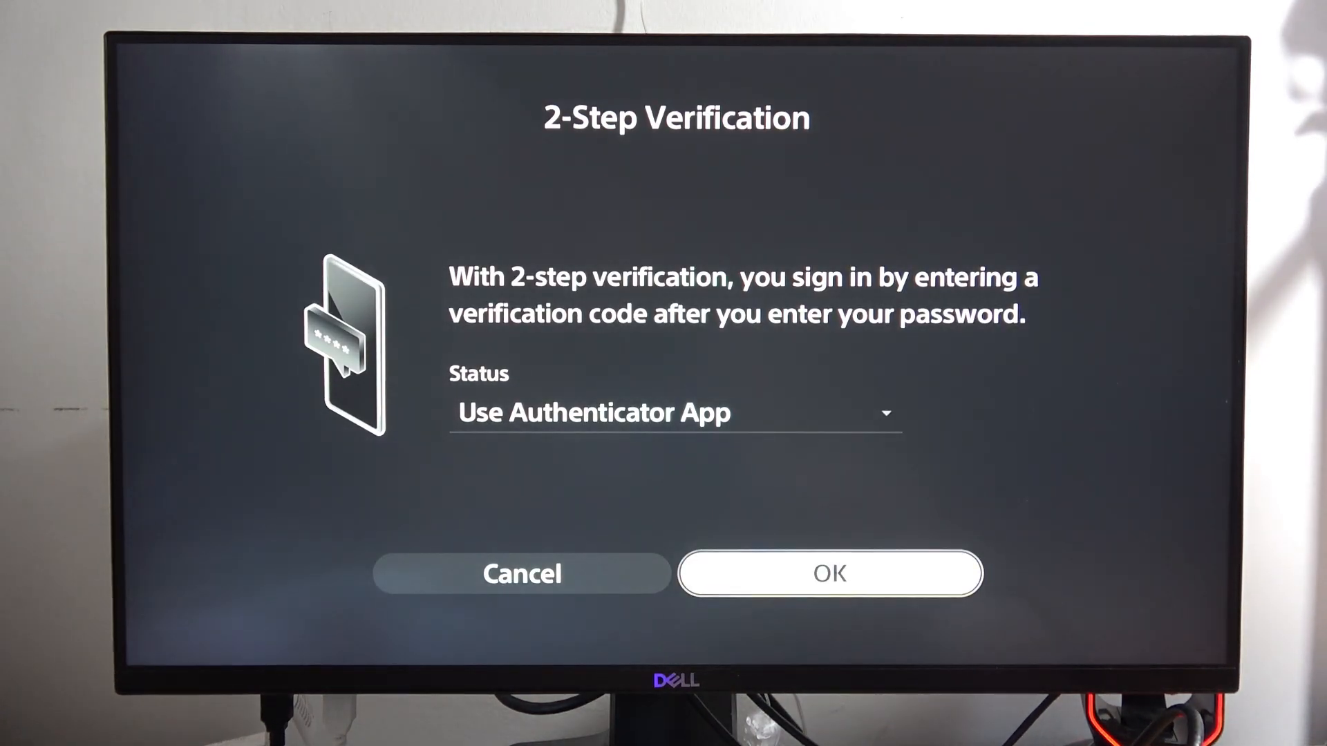
click(676, 414)
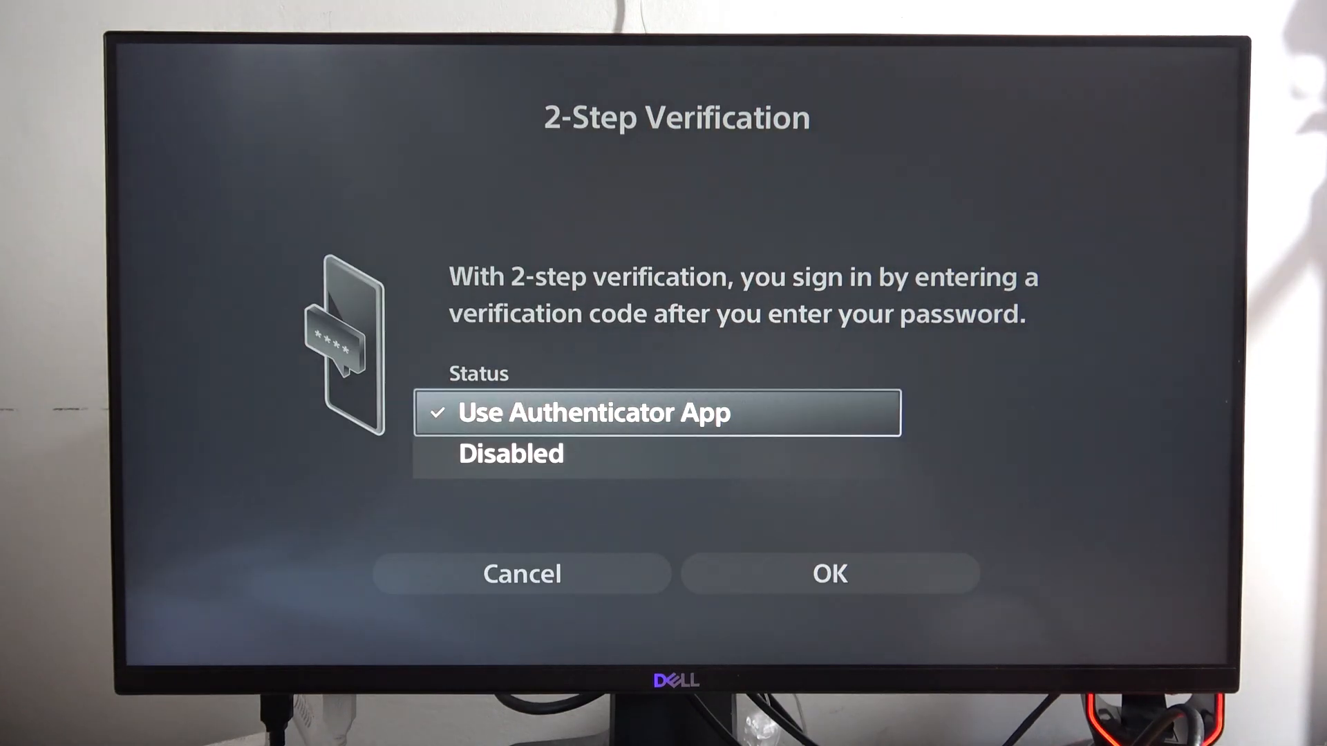
click(511, 454)
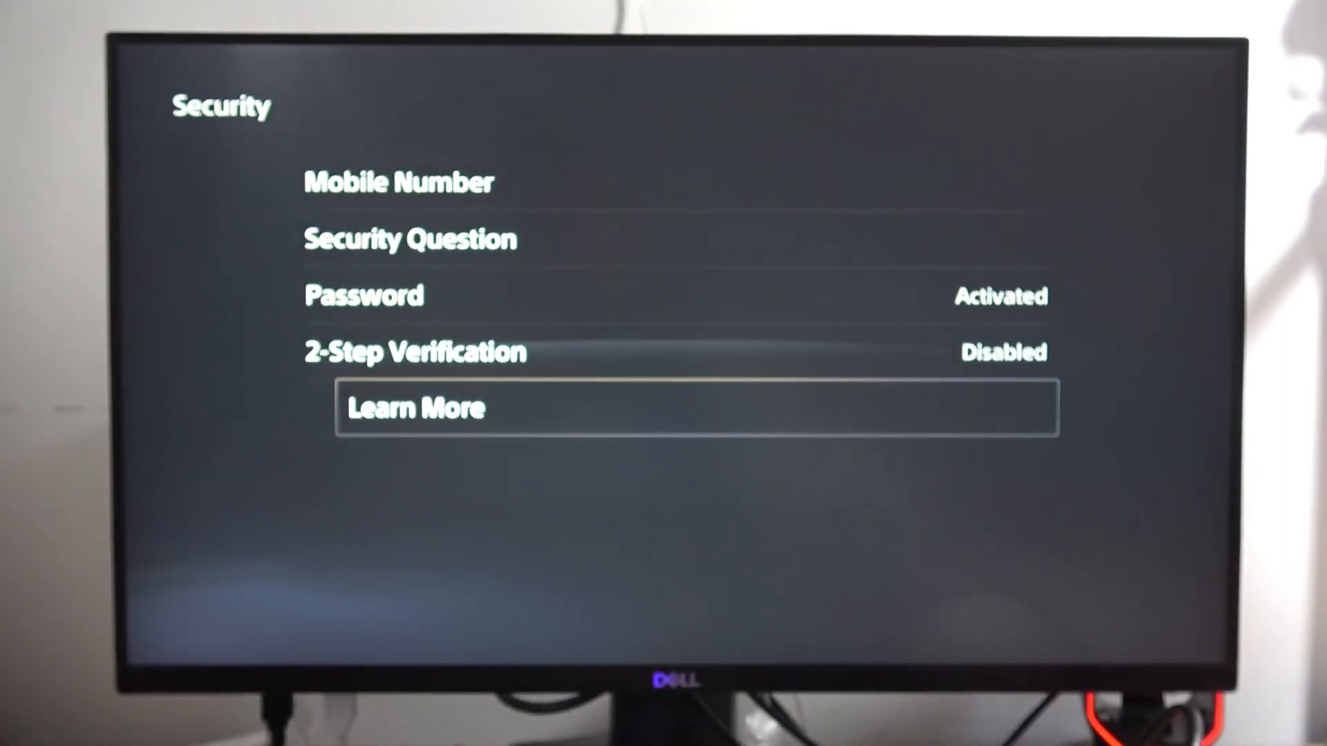
key(up)
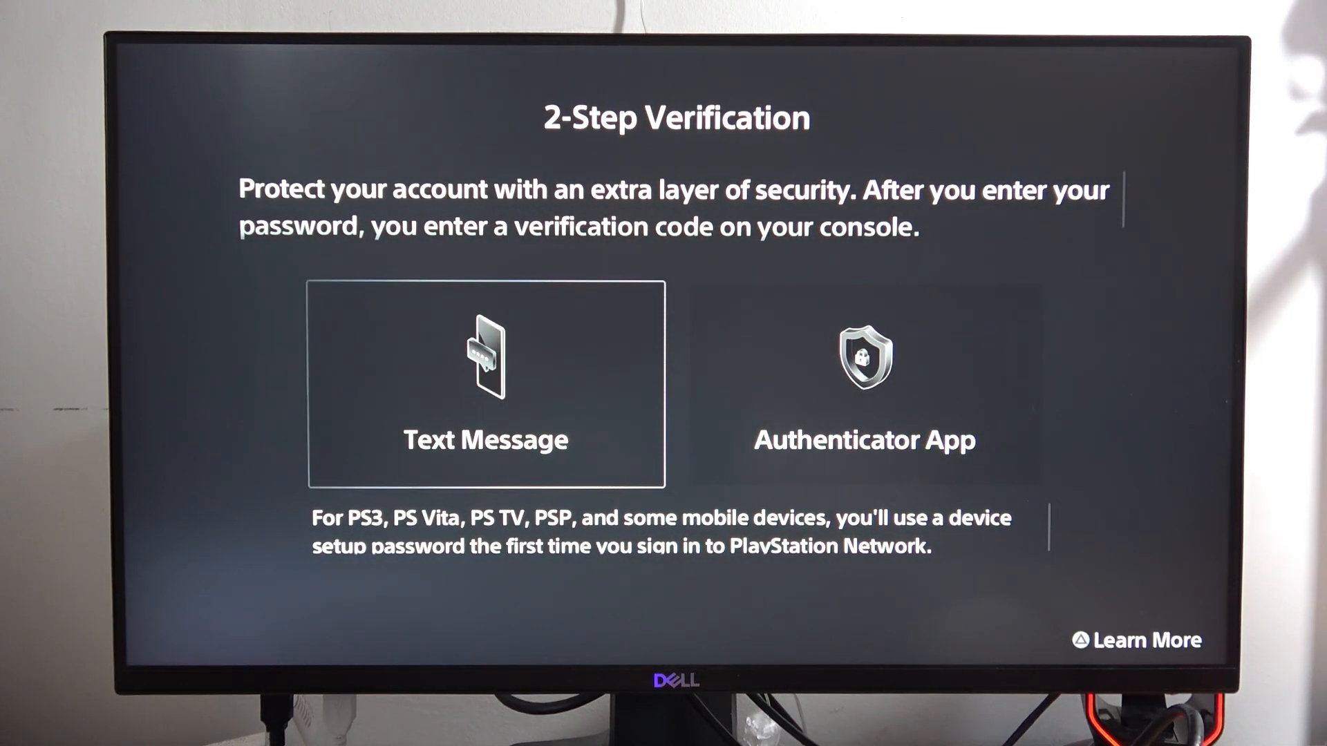
View the Text Message setup asking for a mobile number, then return to the method choices.
click(485, 386)
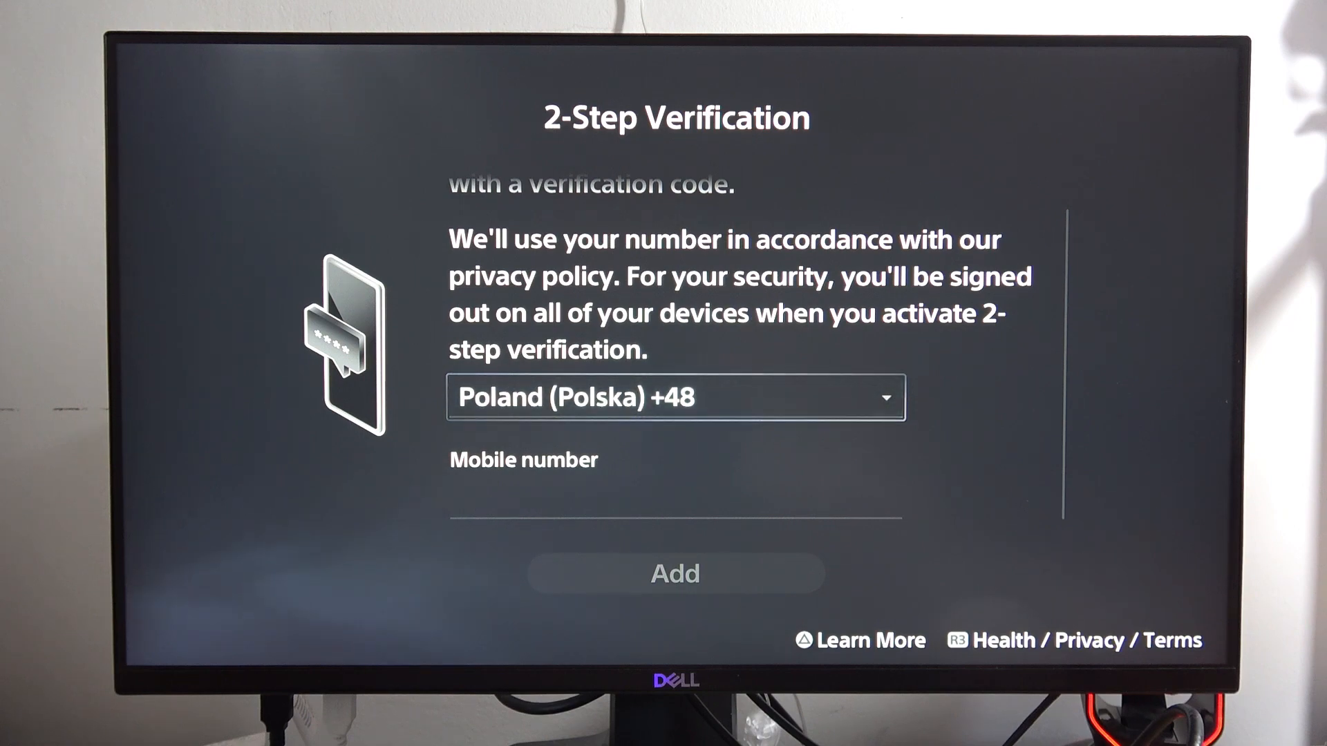
click(674, 499)
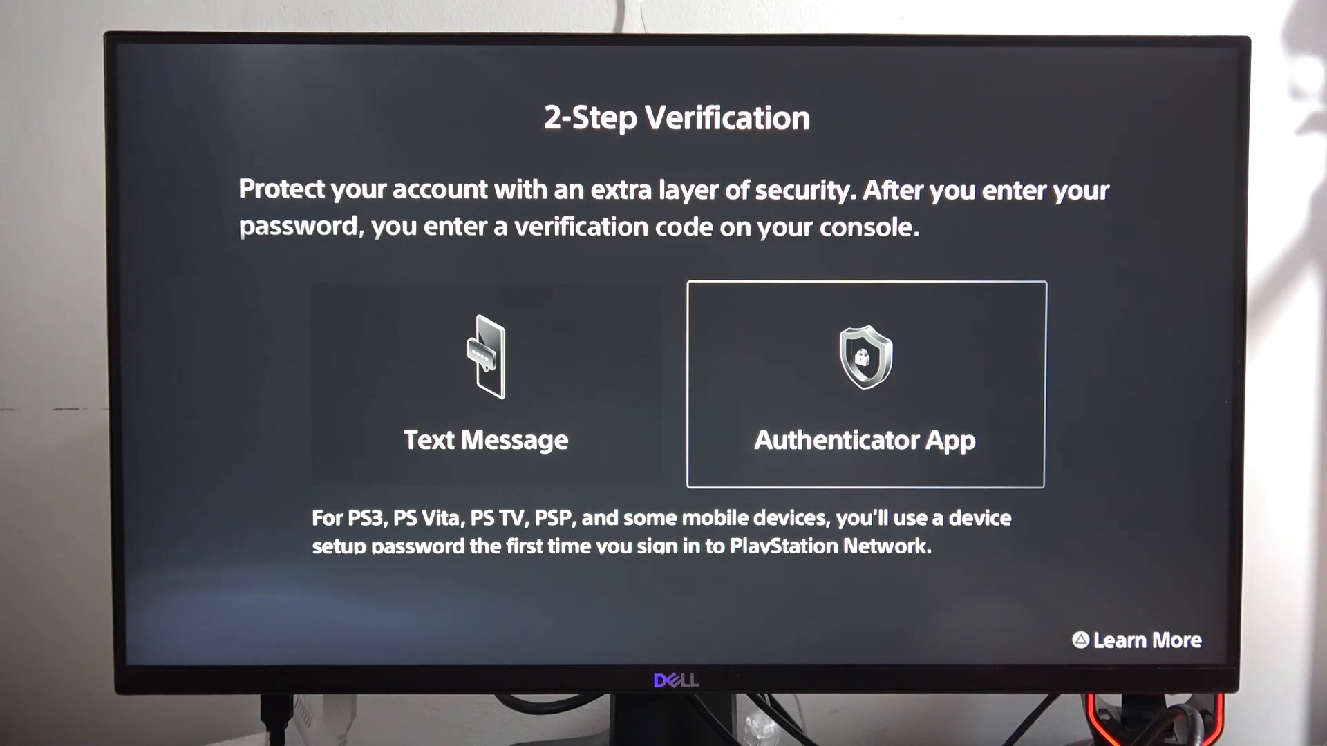
Choose Authenticator App as the verification method, bringing up the QR code screen.
click(864, 383)
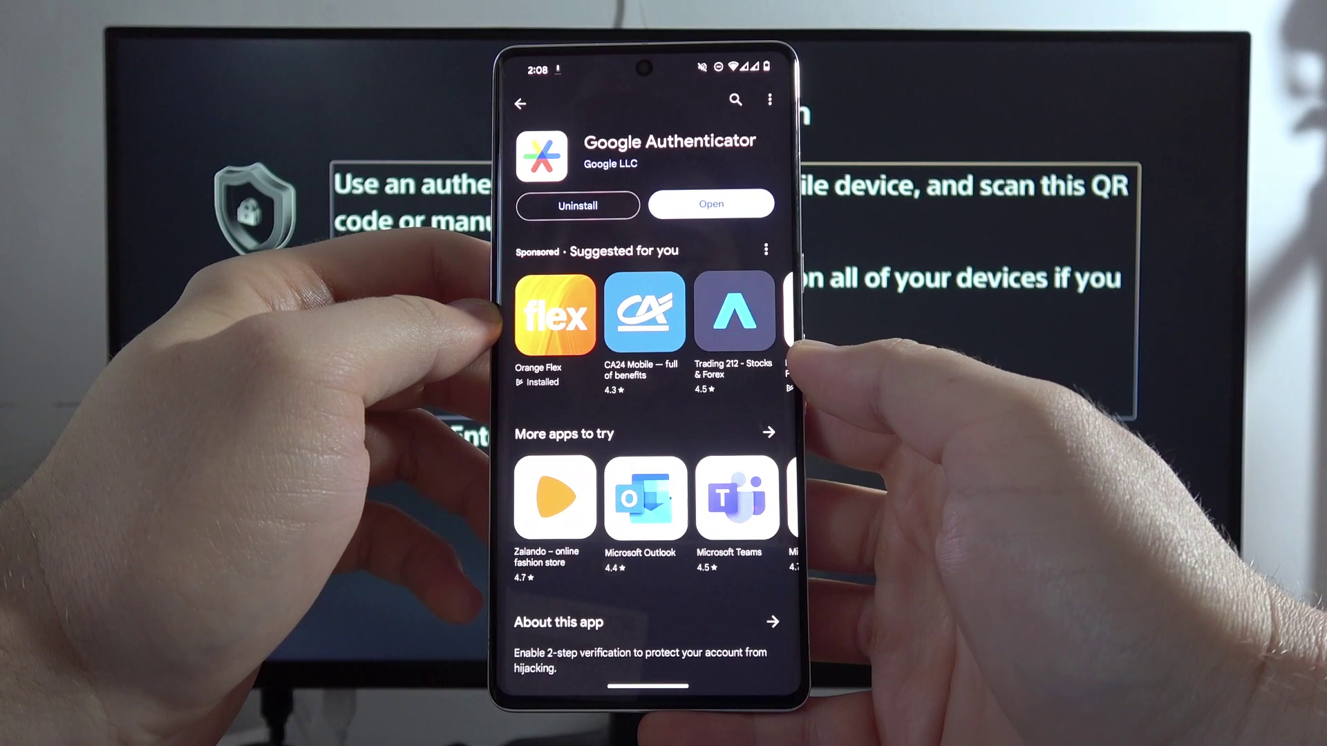
Scan the console's QR code in Google Authenticator to add the Sony account.
click(711, 204)
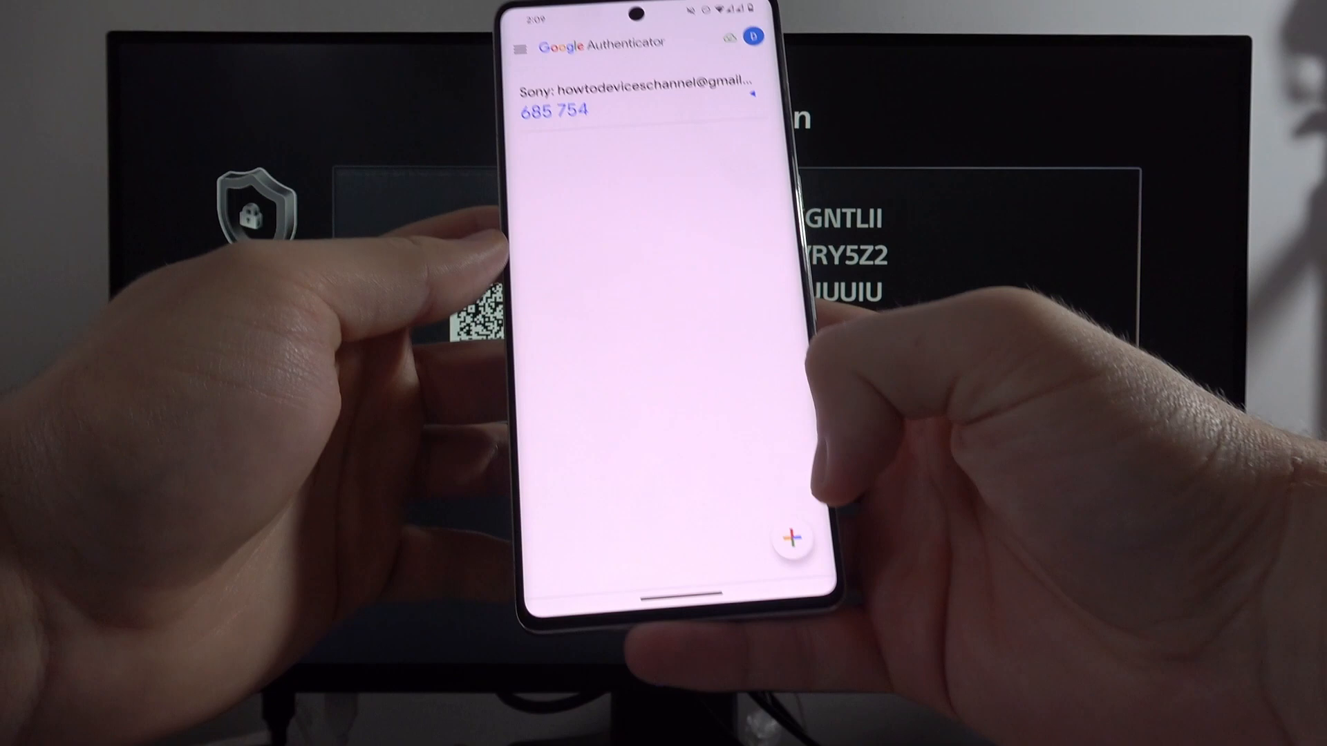
click(797, 537)
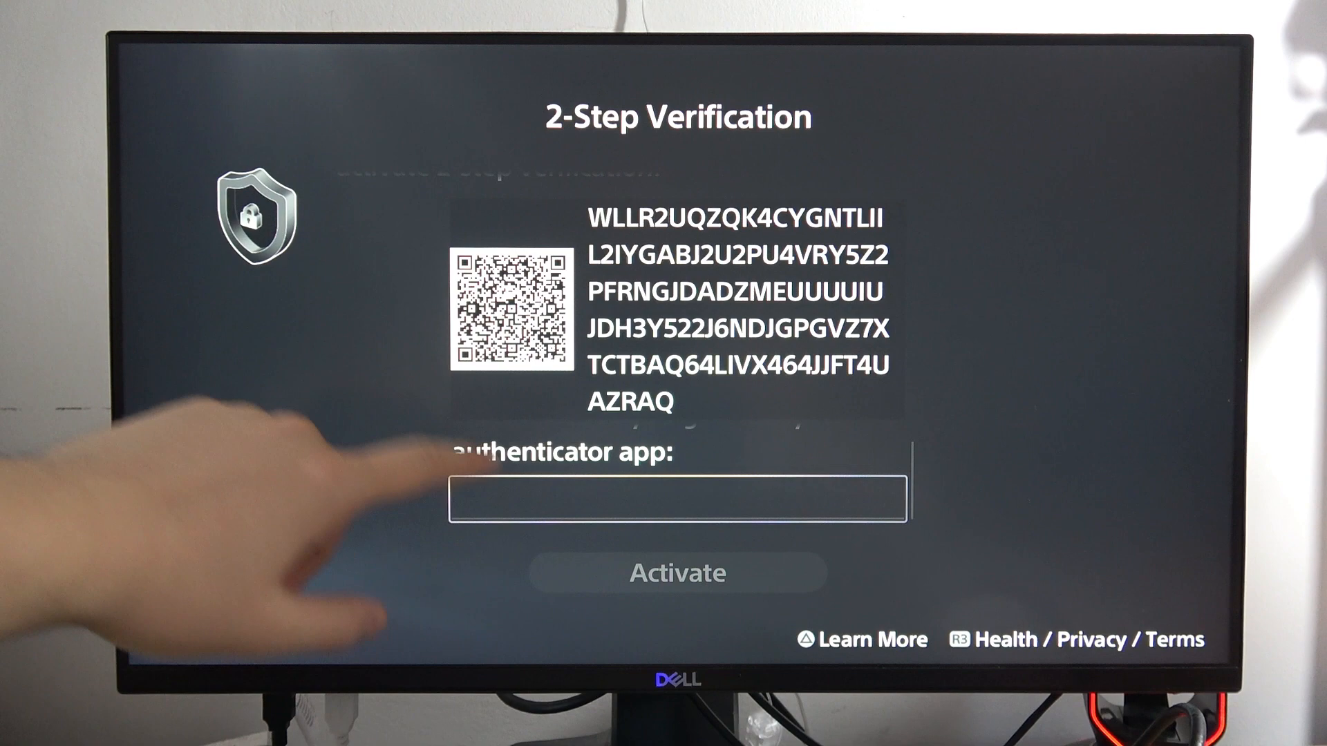
Enter the six-digit authenticator code on the keypad and activate 2-step verification.
click(677, 501)
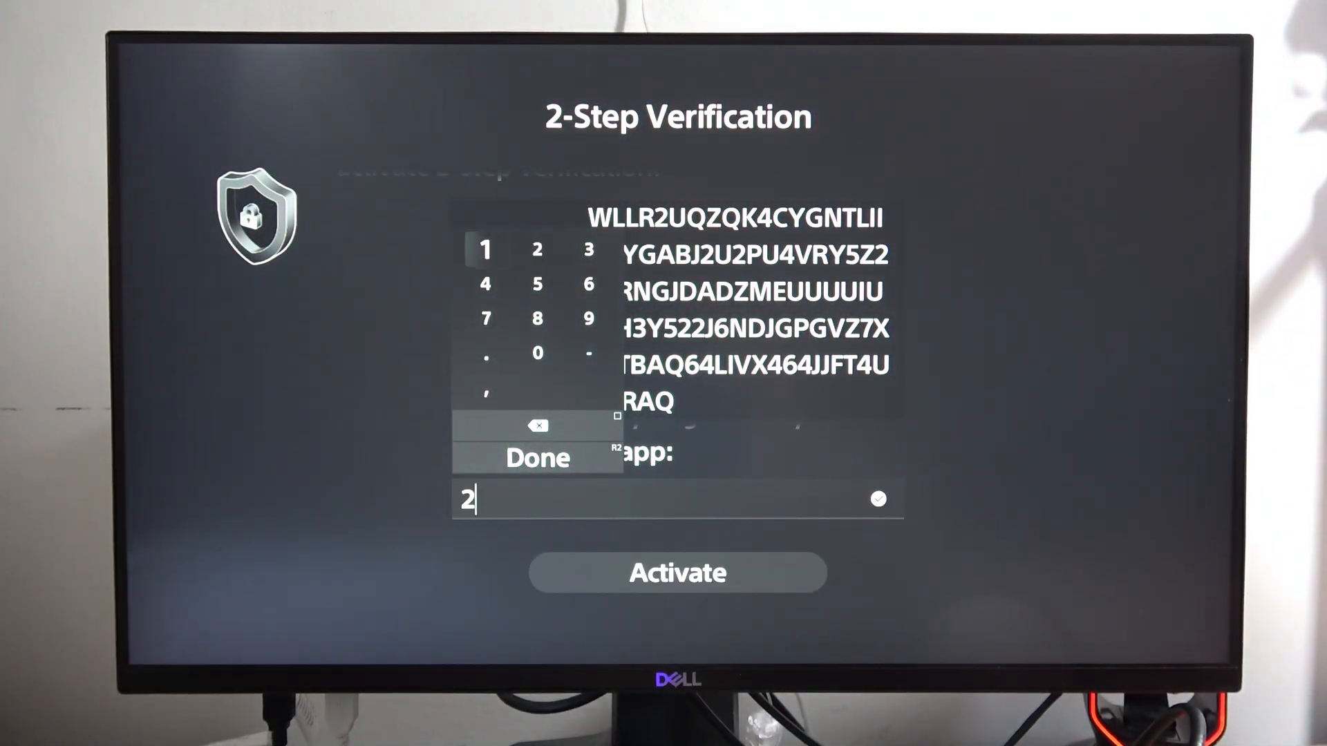
click(590, 283)
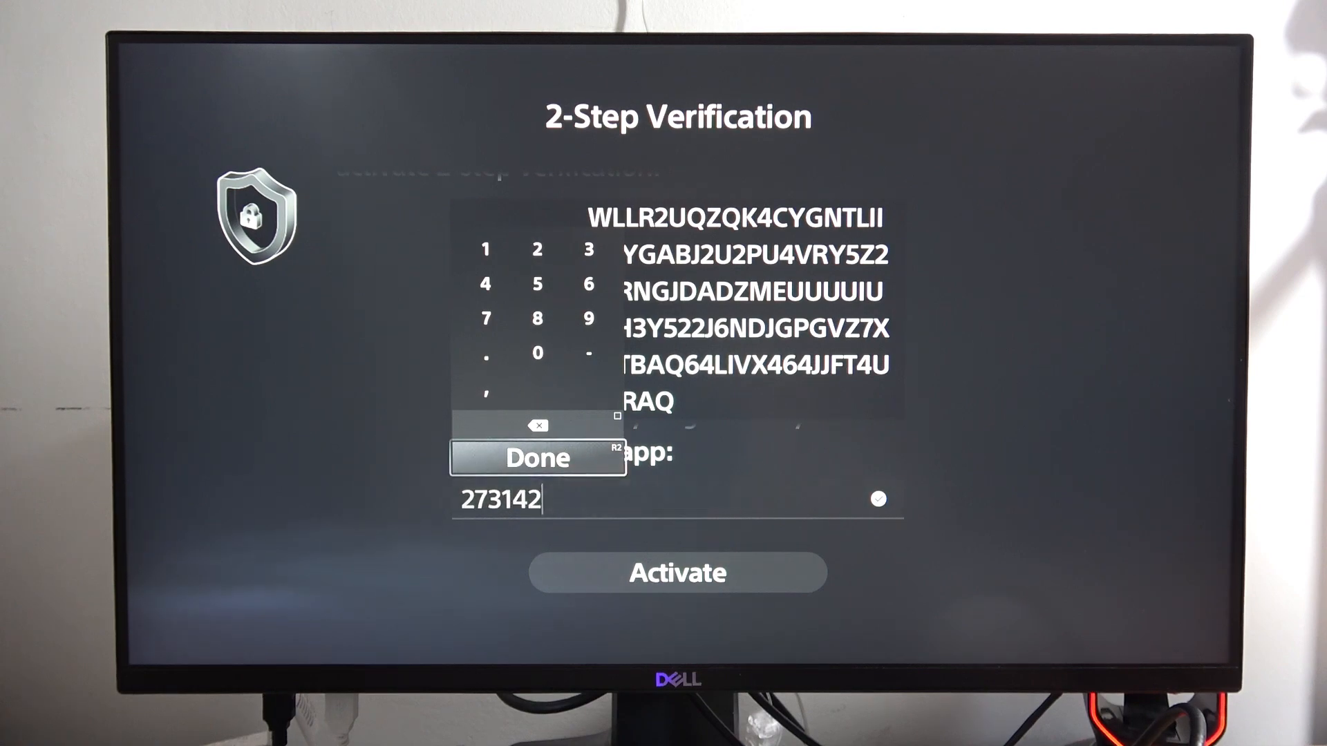
click(538, 458)
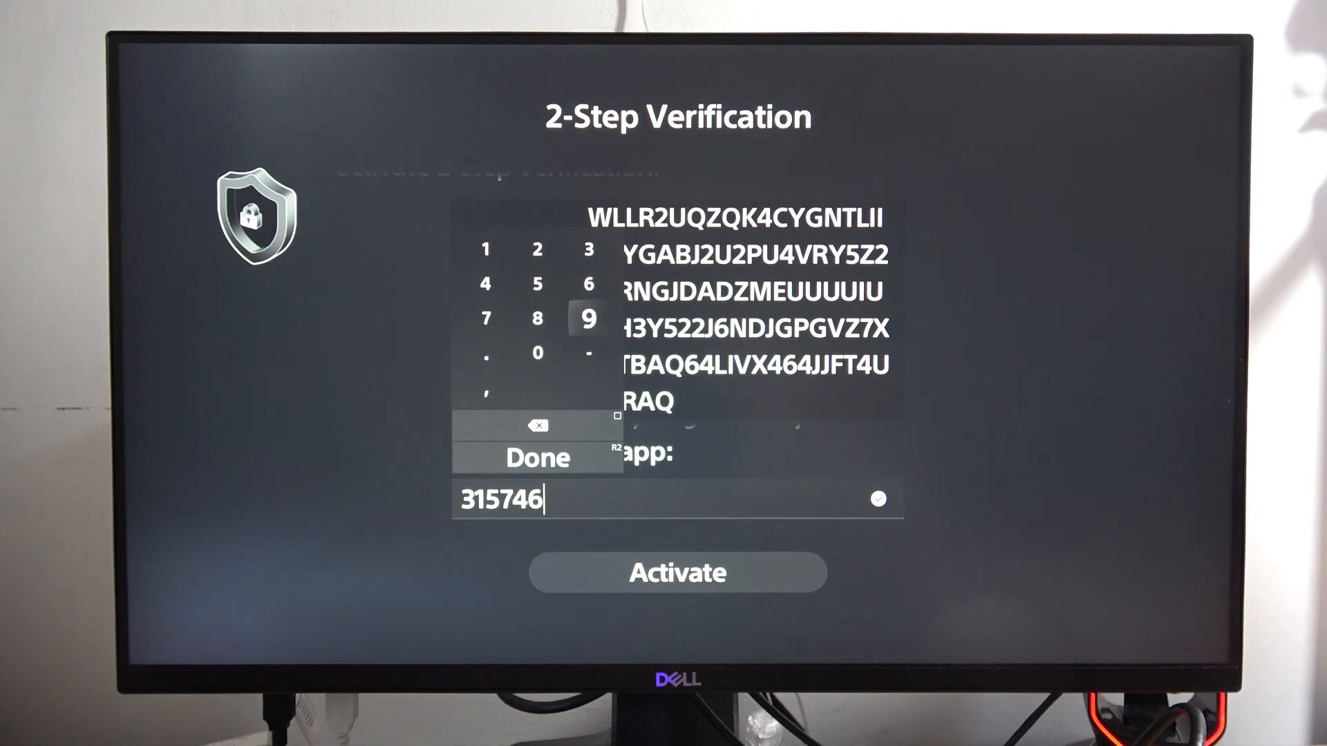
click(676, 572)
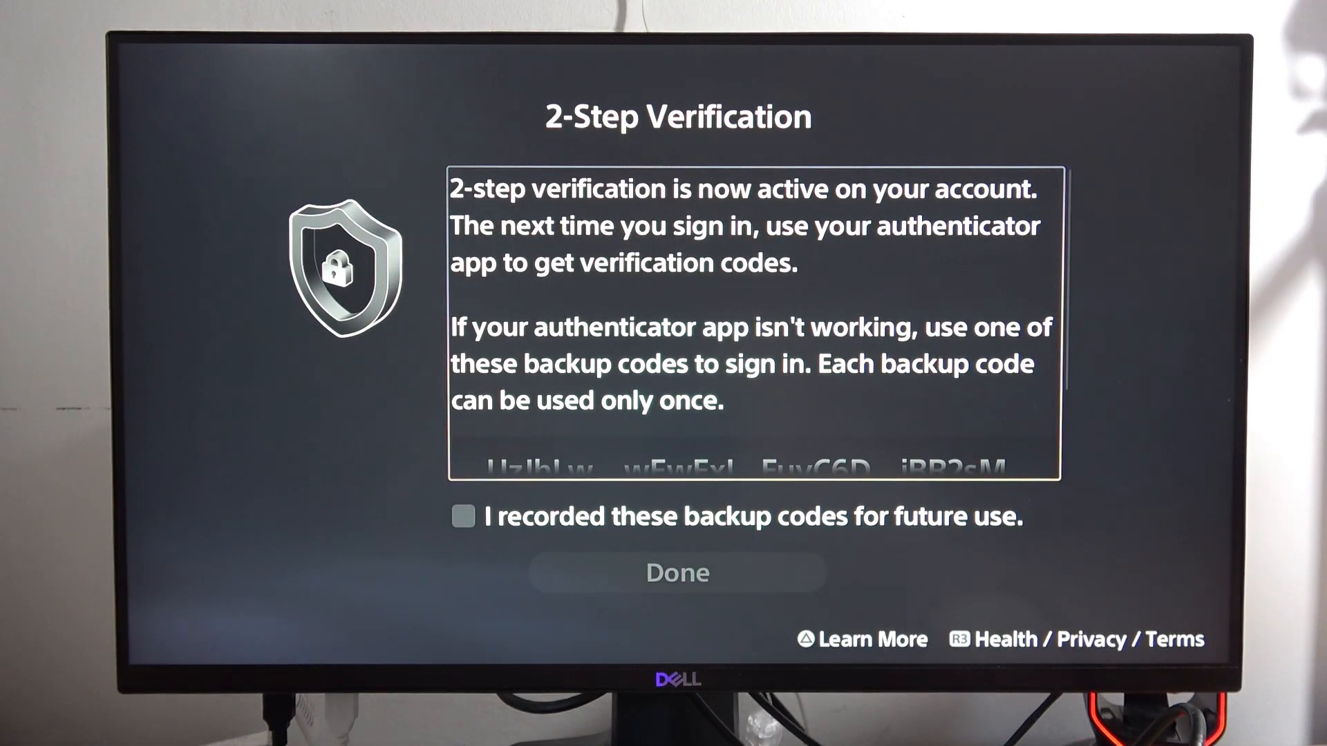
Confirm 'I recorded these backup codes for future use' and finish the setup.
scroll(down, 3)
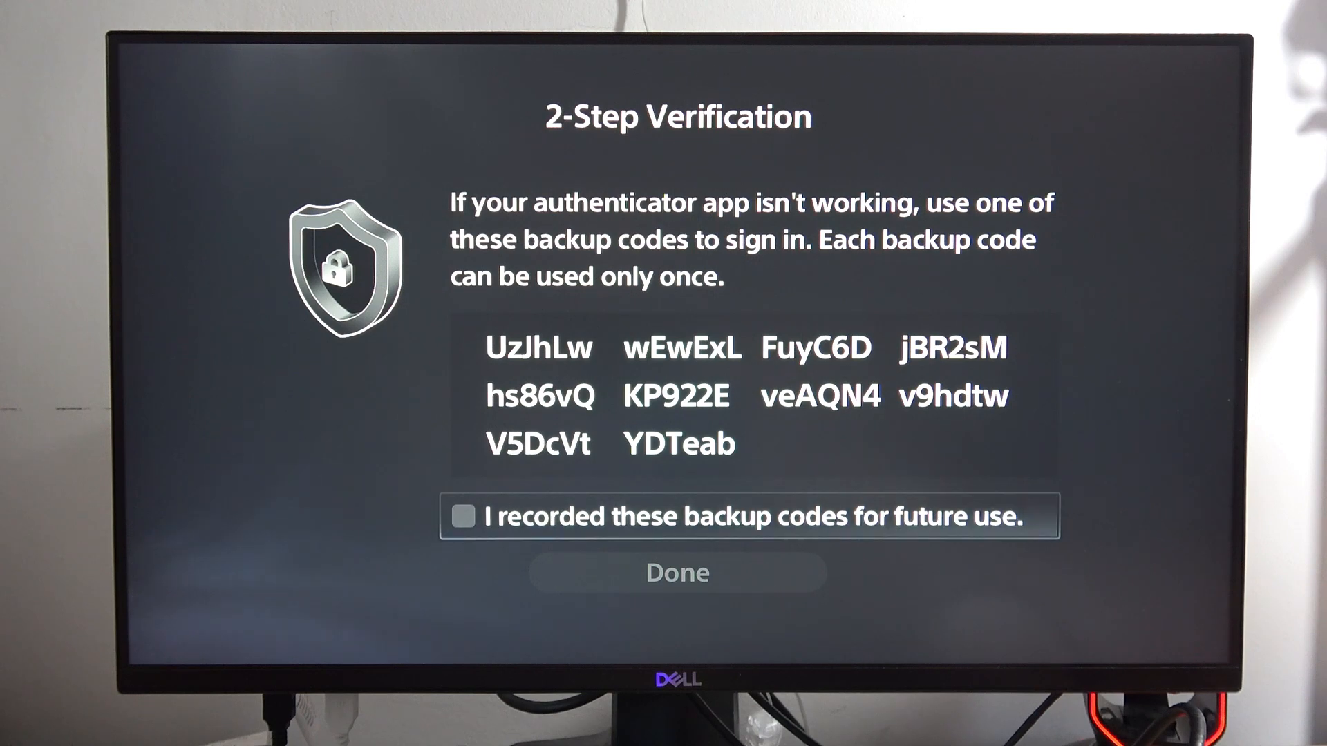
click(463, 516)
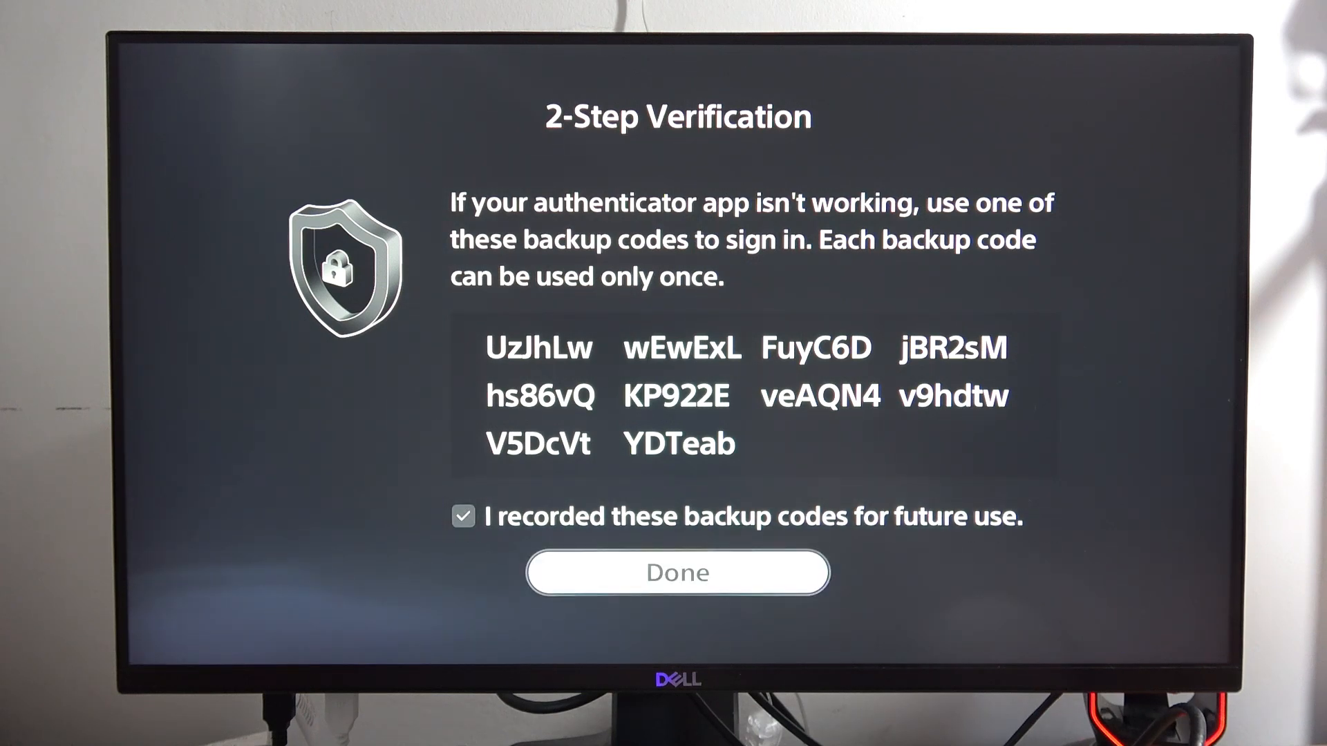
click(676, 572)
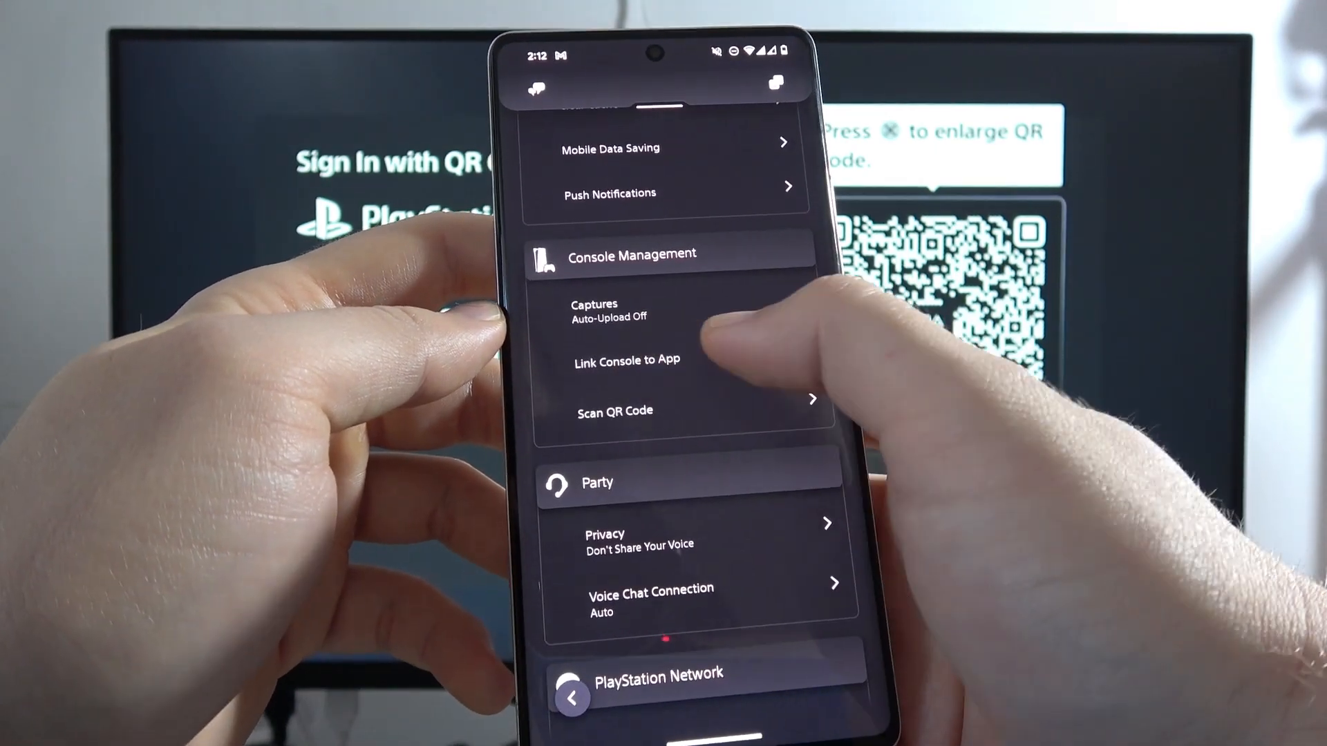
Scan the TV's sign-in QR code from Console Management to sign the PS5 back in.
click(628, 359)
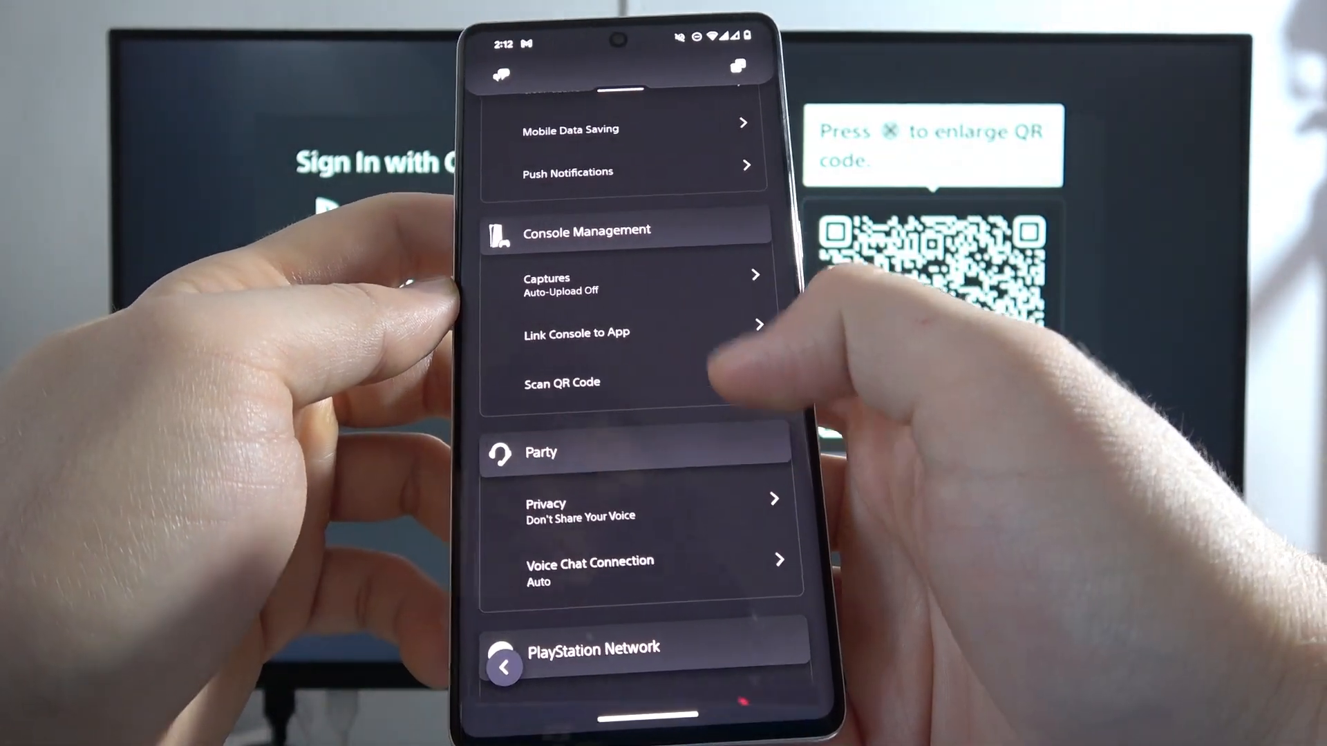
click(577, 333)
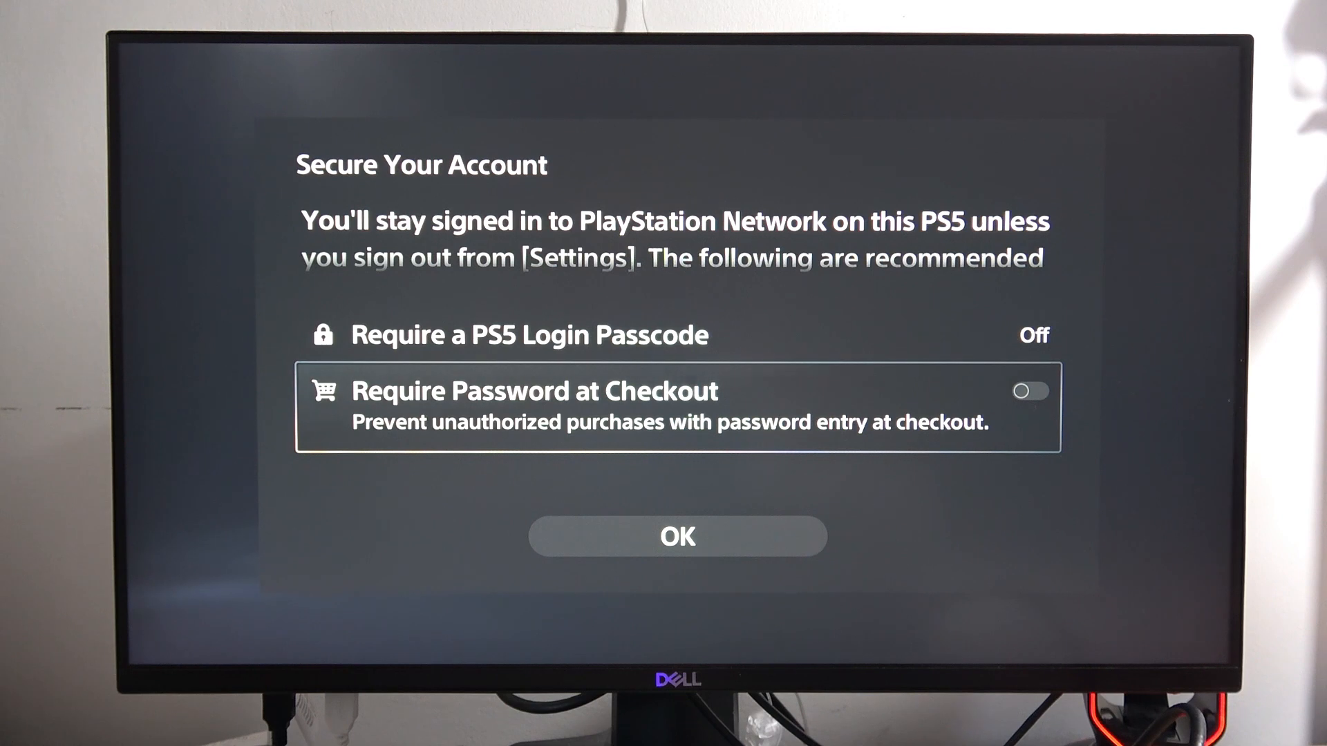
Accept Secure Your Account with options unchanged, returning to Users and Accounts.
click(677, 536)
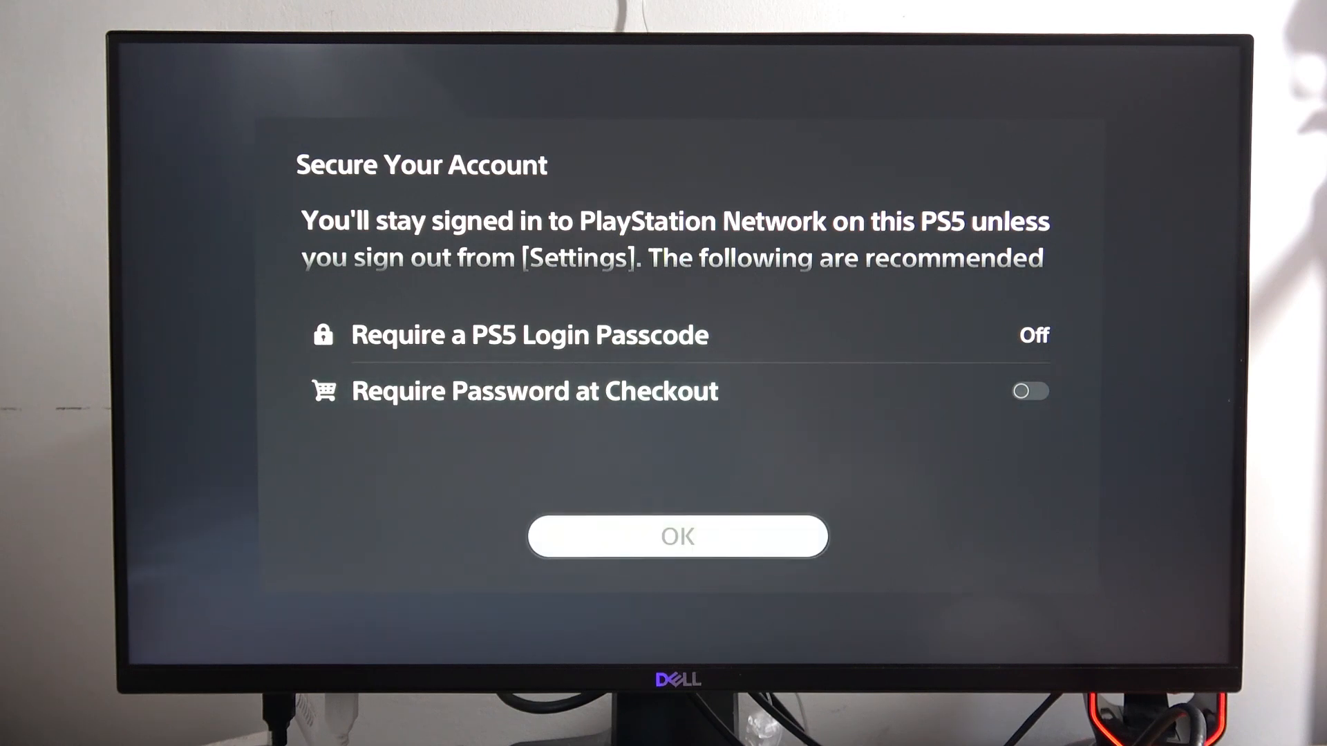
click(678, 536)
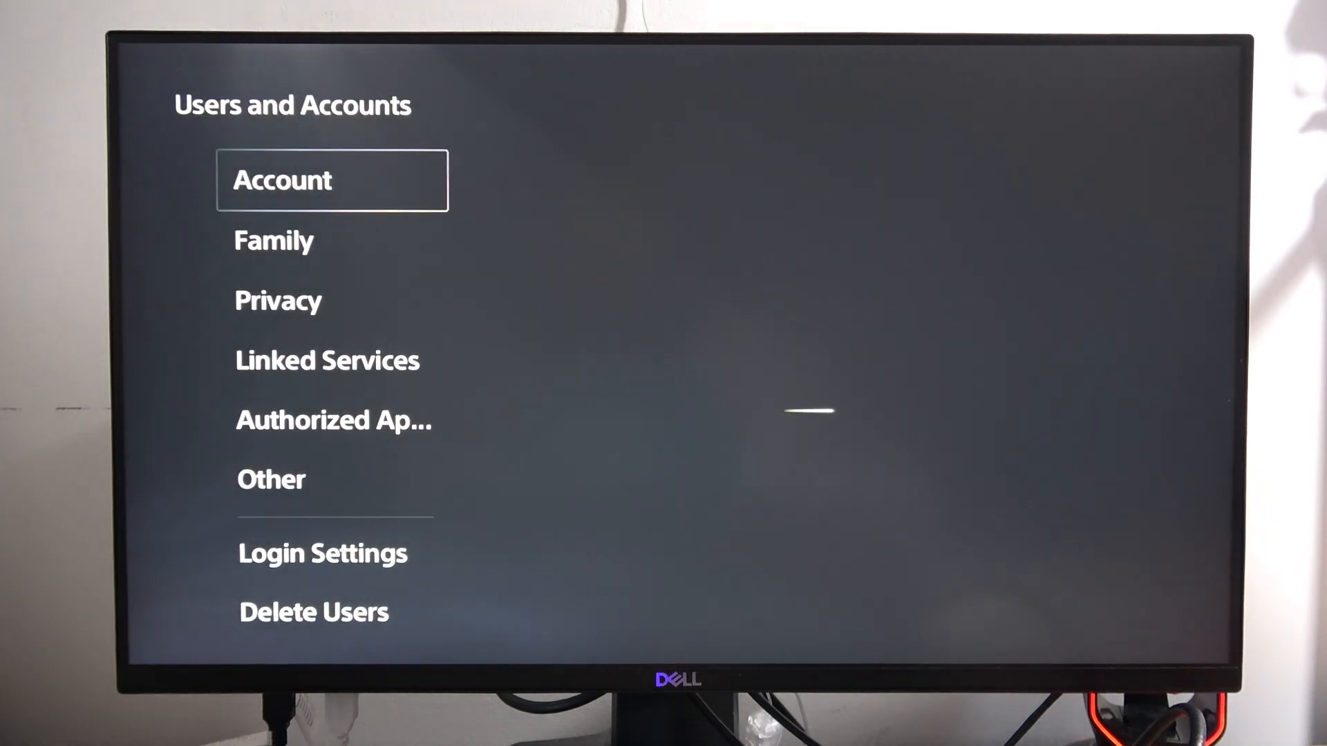